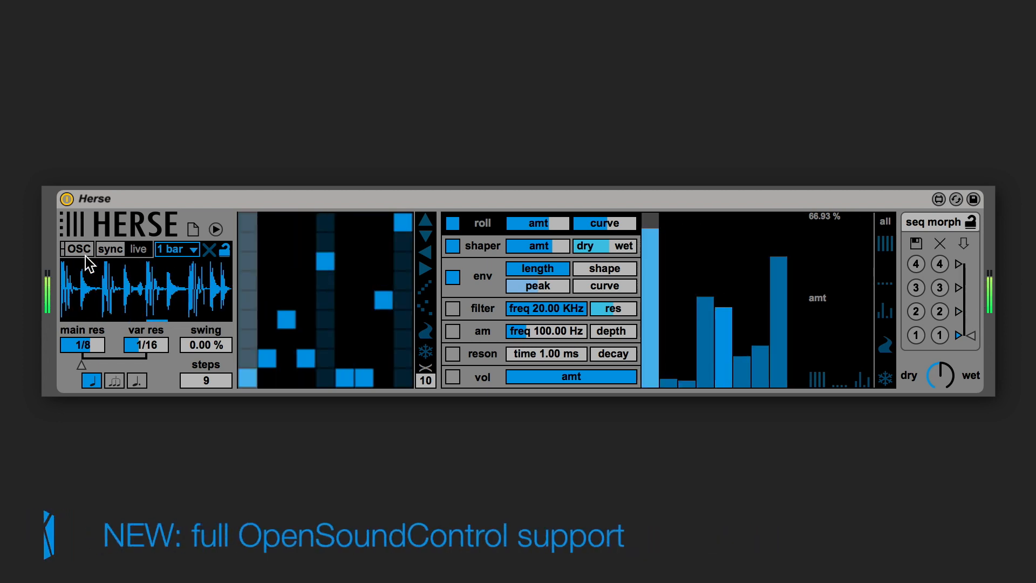
Show and close Herse's OSC connection settings, then unlock the audio buffer so it empties.
{"action": "left_click", "coordinate": [78, 249]}
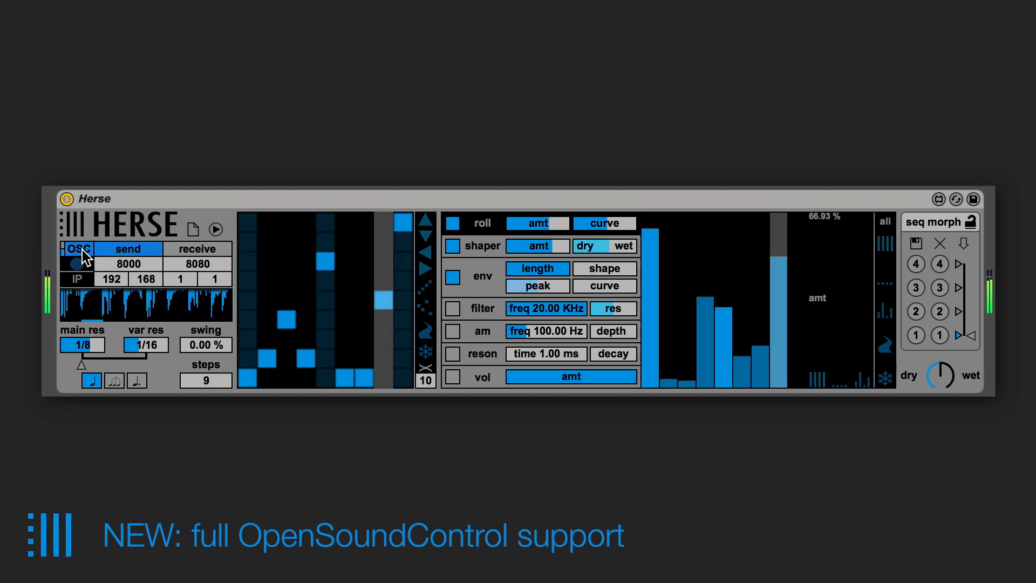
{"action": "left_click", "coordinate": [78, 249]}
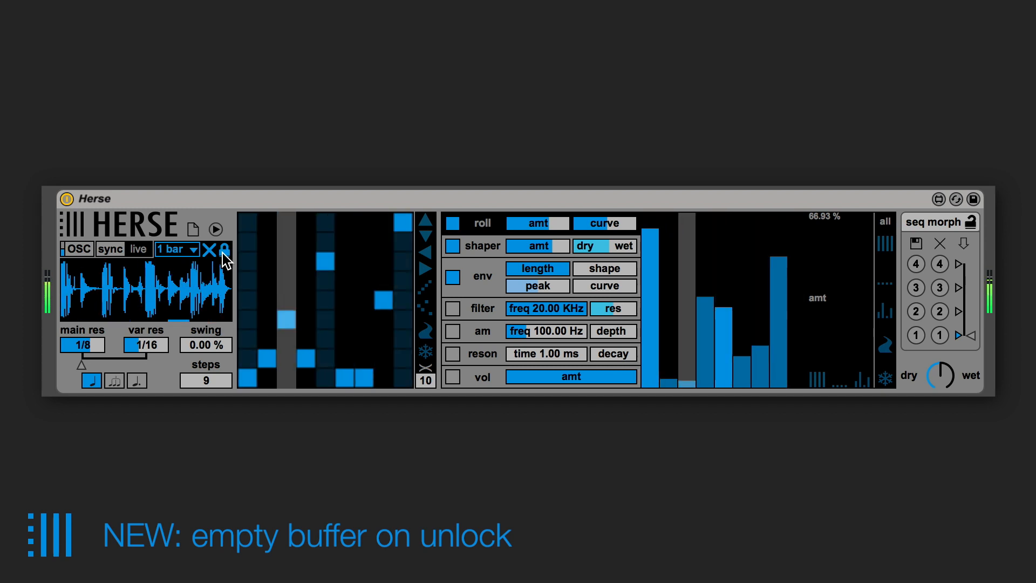
{"action": "left_click", "coordinate": [227, 250]}
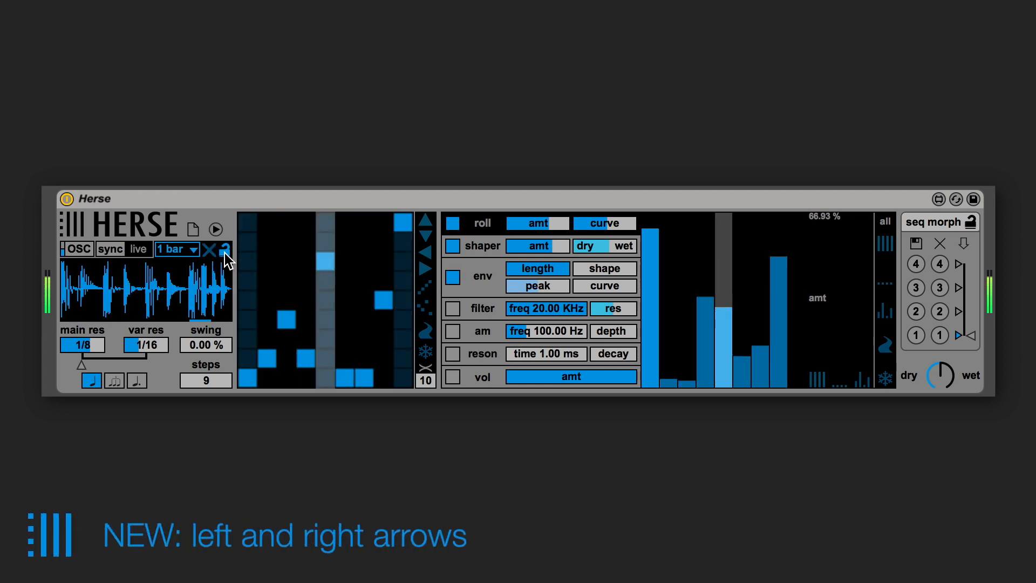
Relock Herse's audio buffer with the lock icon above the waveform.
{"action": "left_click", "coordinate": [211, 250]}
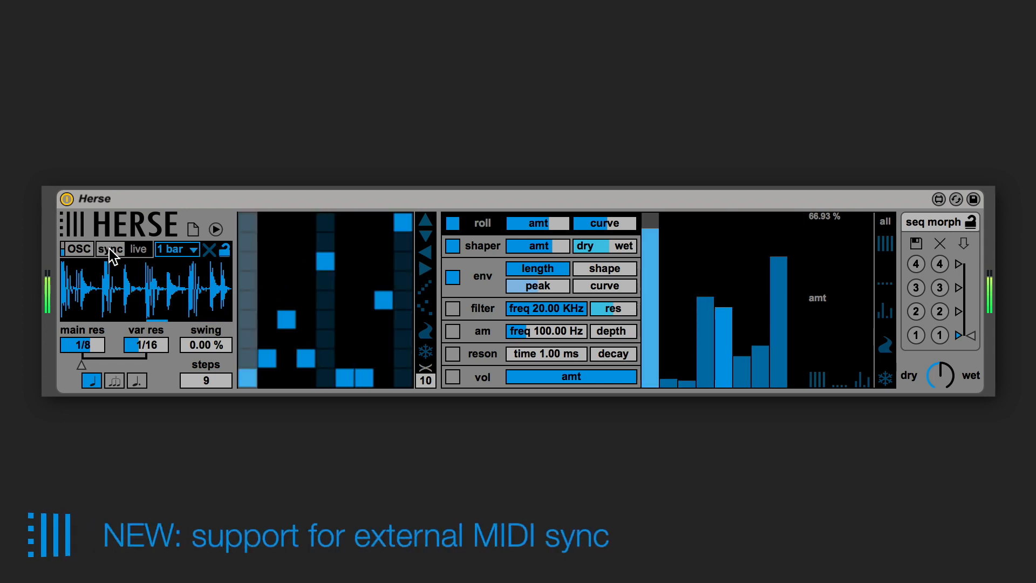
Show Herse's sync panel and set the external clock to a defined 120.00 tempo.
{"action": "left_click", "coordinate": [110, 249]}
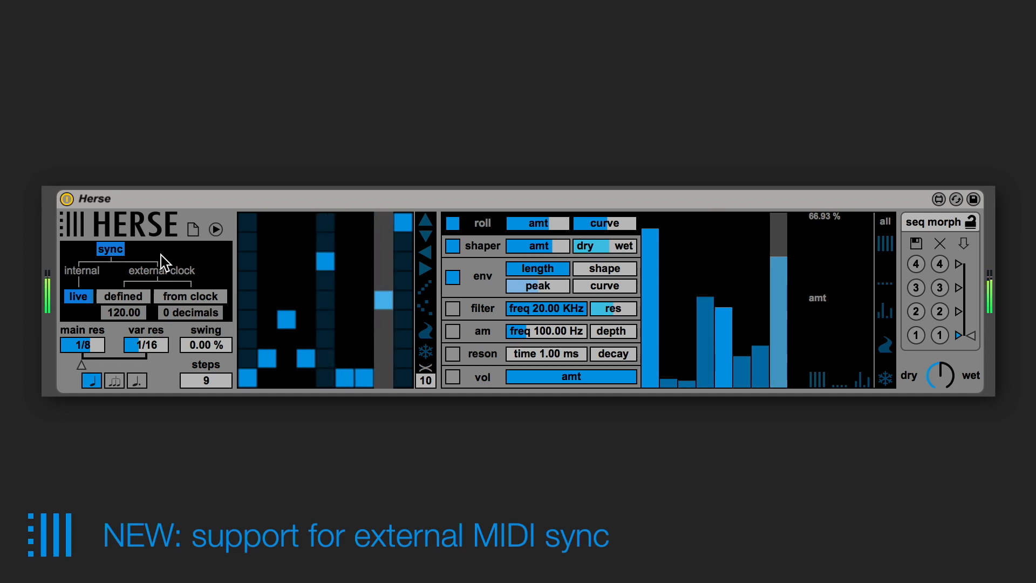
{"action": "left_click", "coordinate": [110, 250]}
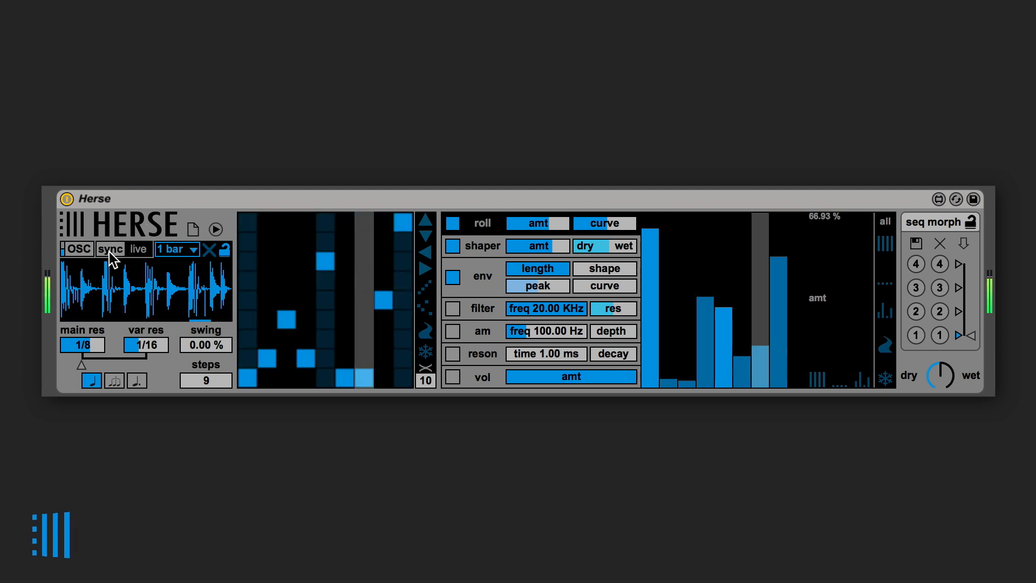
{"action": "left_click", "coordinate": [111, 250]}
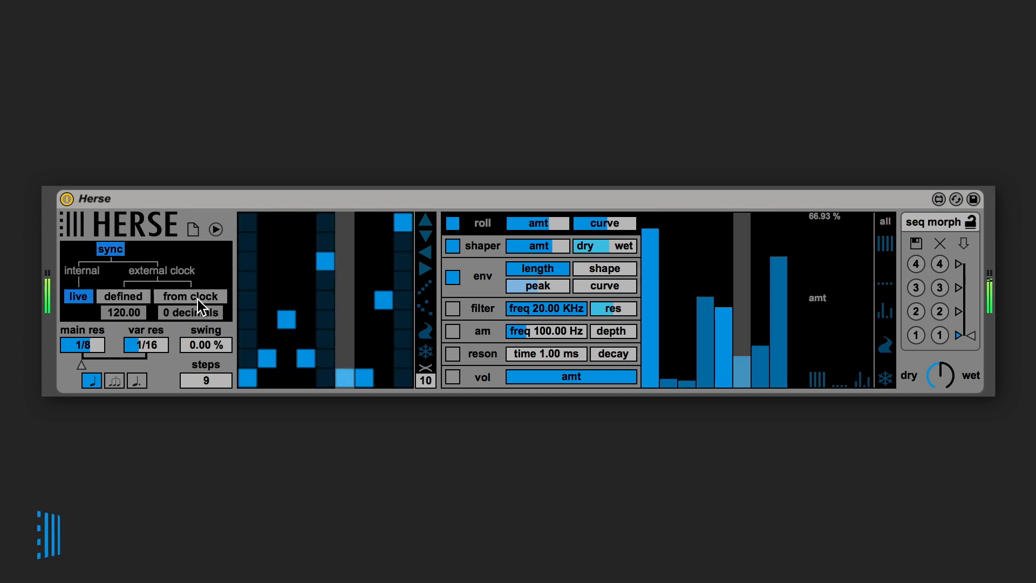
{"action": "left_click", "coordinate": [123, 296]}
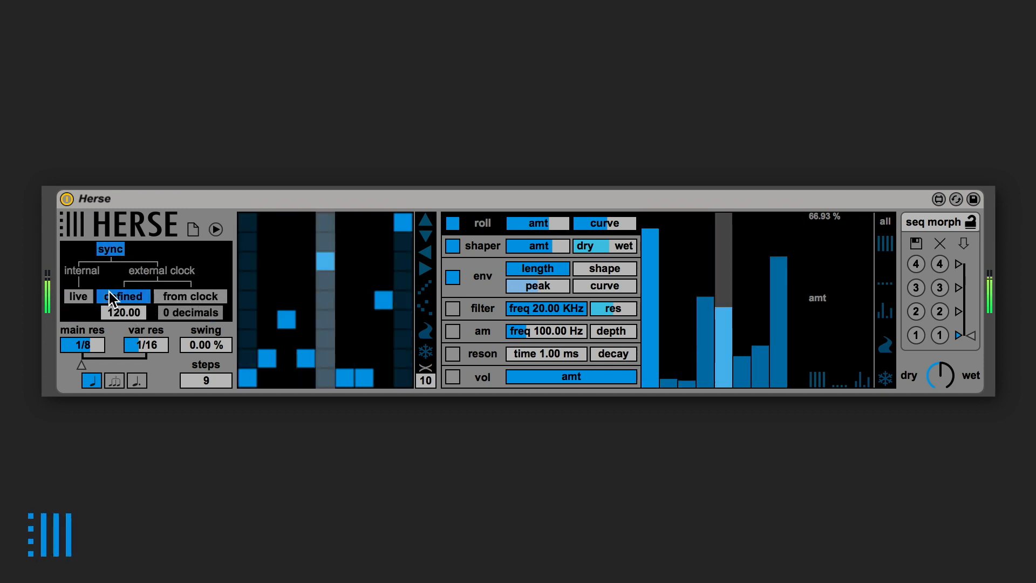
{"action": "left_click", "coordinate": [123, 296]}
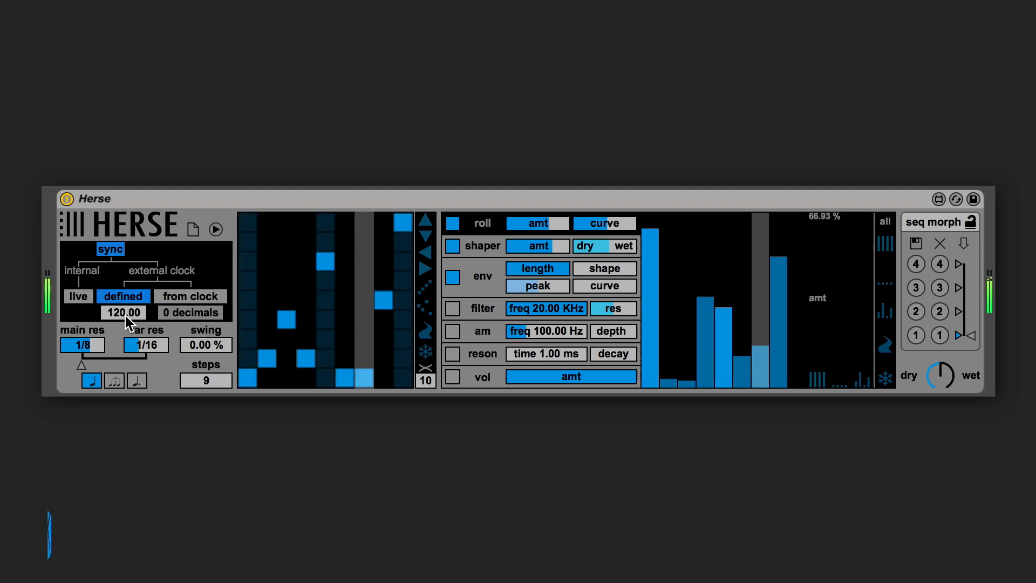
{"action": "left_click", "coordinate": [191, 296]}
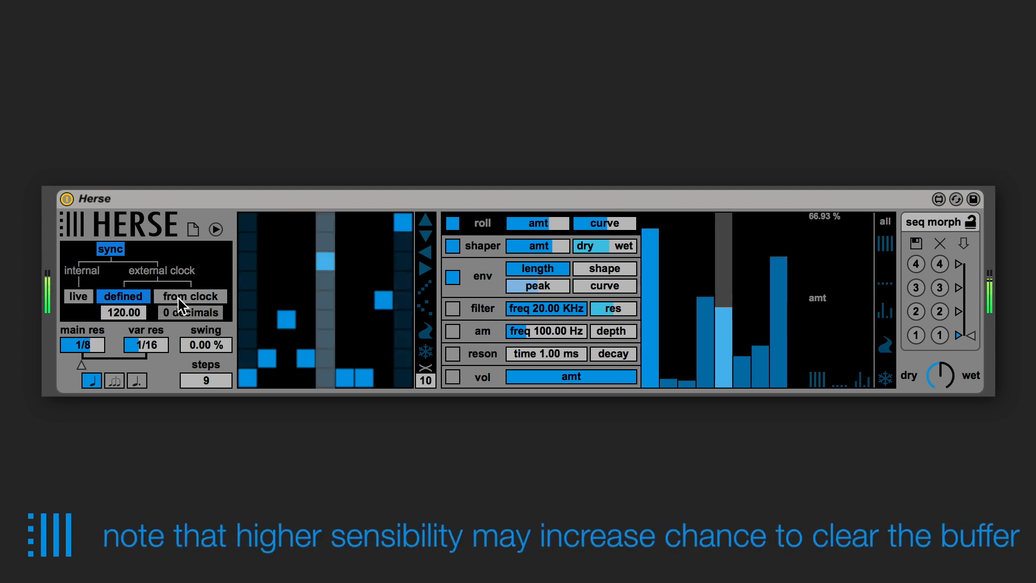
Try 'from clock', then set Herse's sync back to live and close the sync panel.
{"action": "left_click", "coordinate": [189, 297]}
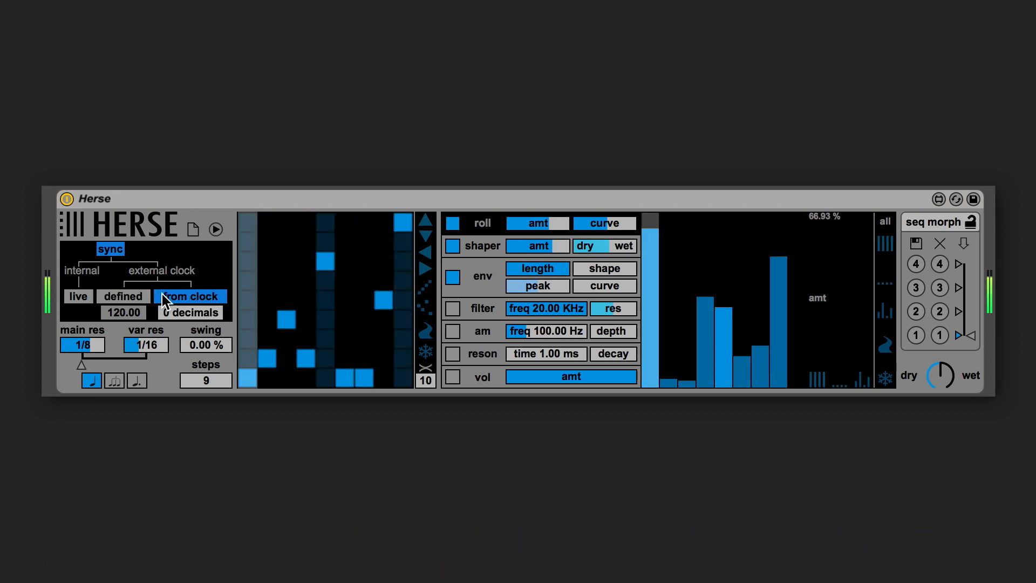
{"action": "left_click", "coordinate": [77, 296]}
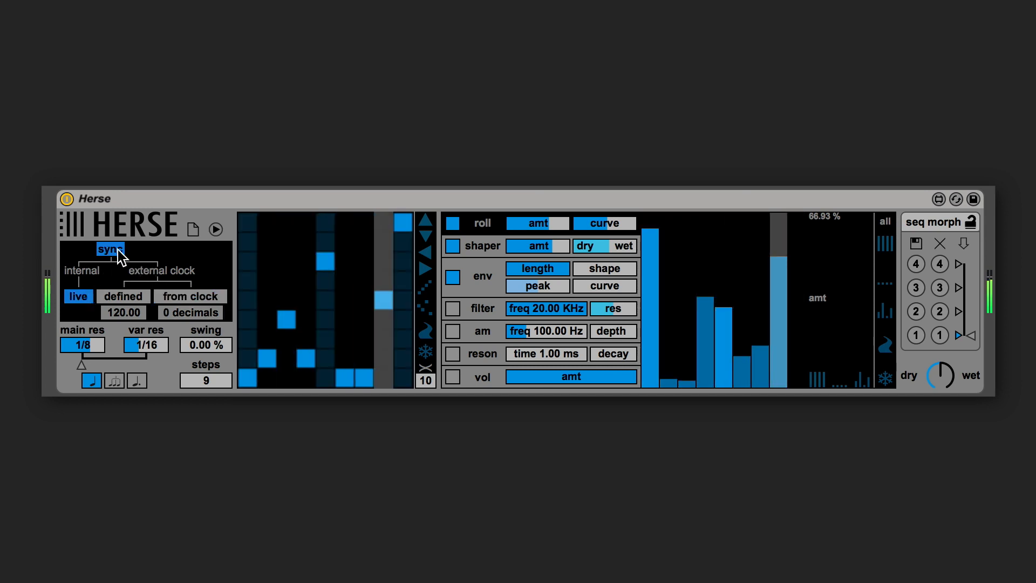
{"action": "left_click", "coordinate": [110, 249]}
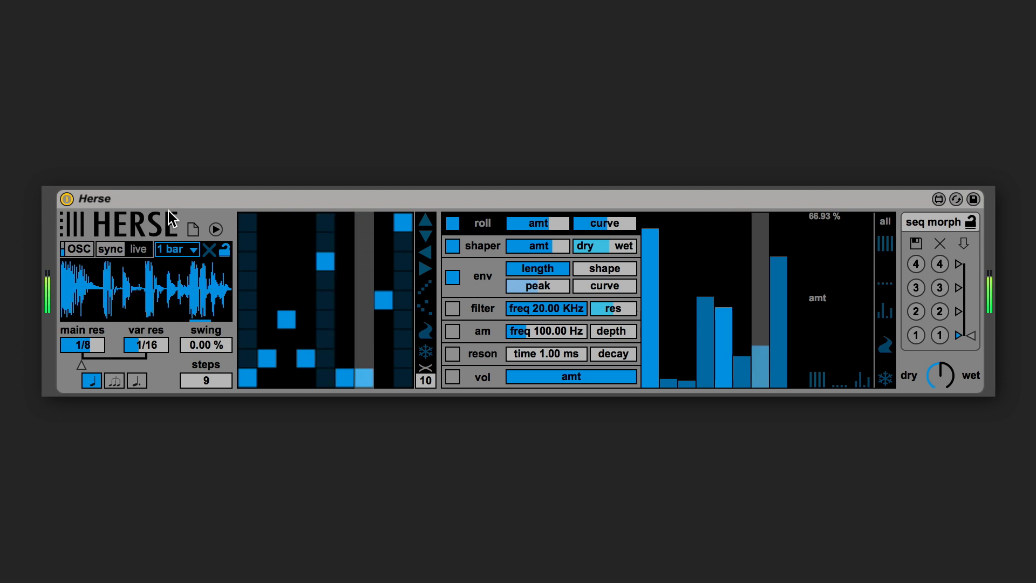